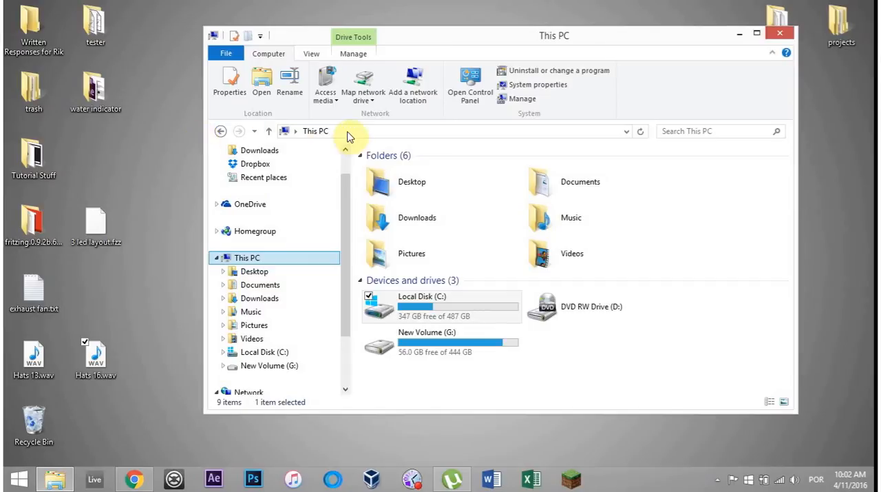
mouse_move(336, 134)
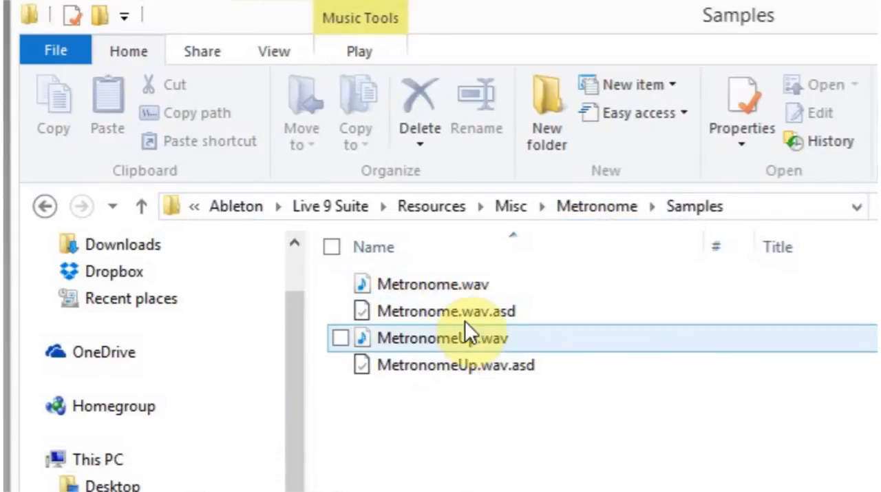
click(432, 285)
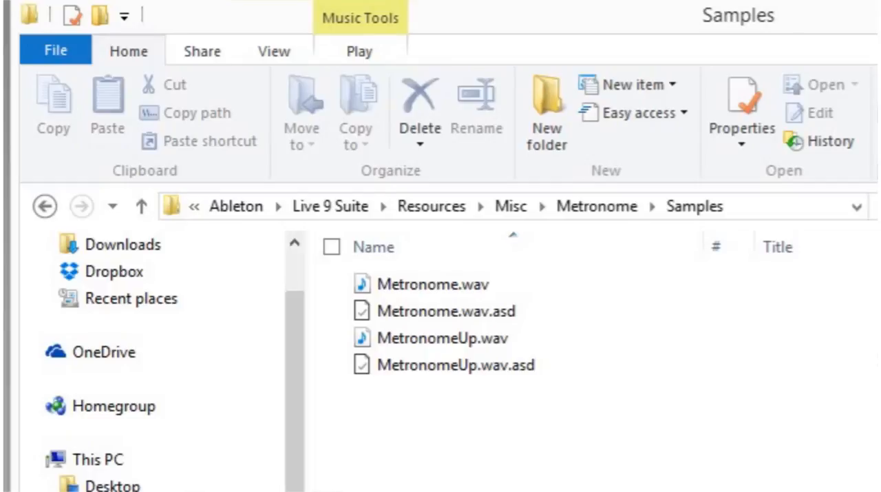
Select Metronome.wav, then switch on the metronome click in Ableton Live 9 Suite
click(432, 285)
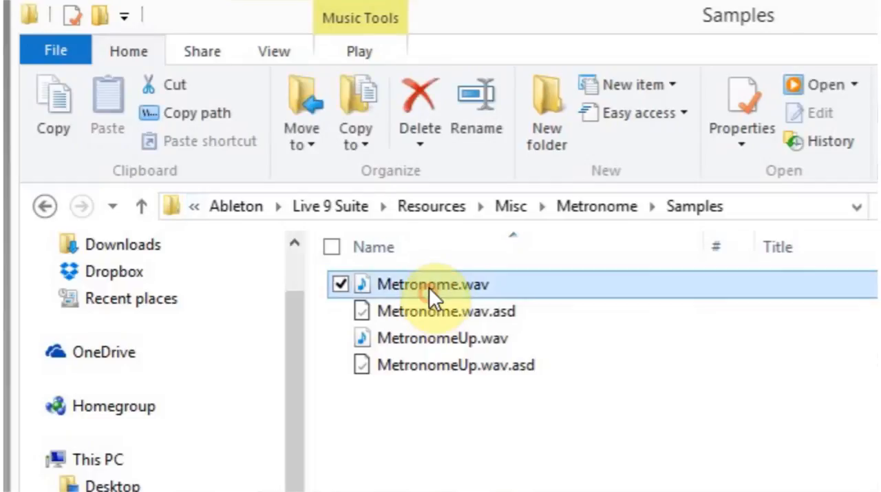
click(432, 285)
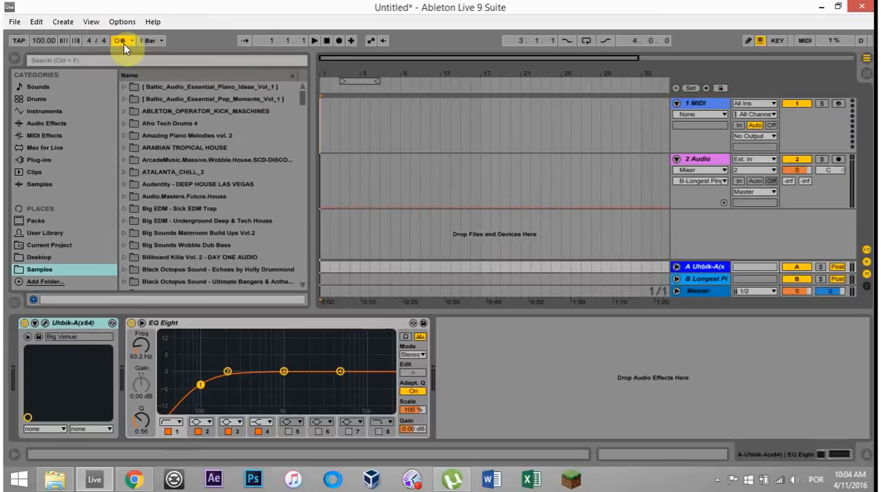
click(314, 40)
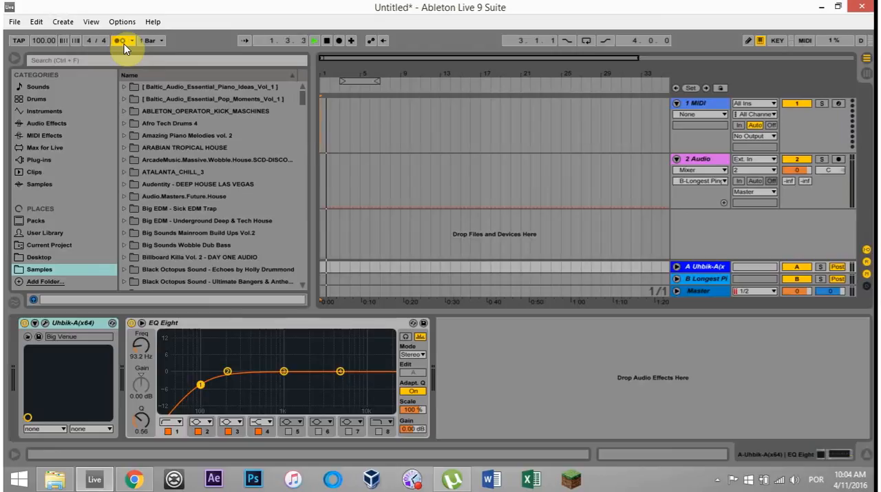